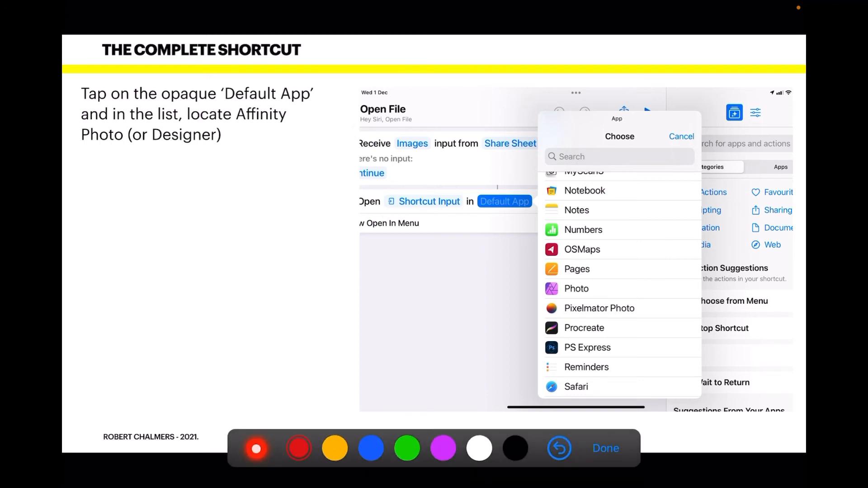
Advance the presentation to the 'Shortcut in Place' slide with the completed Open File shortcut.
{"action": "left_click", "coordinate": [576, 289]}
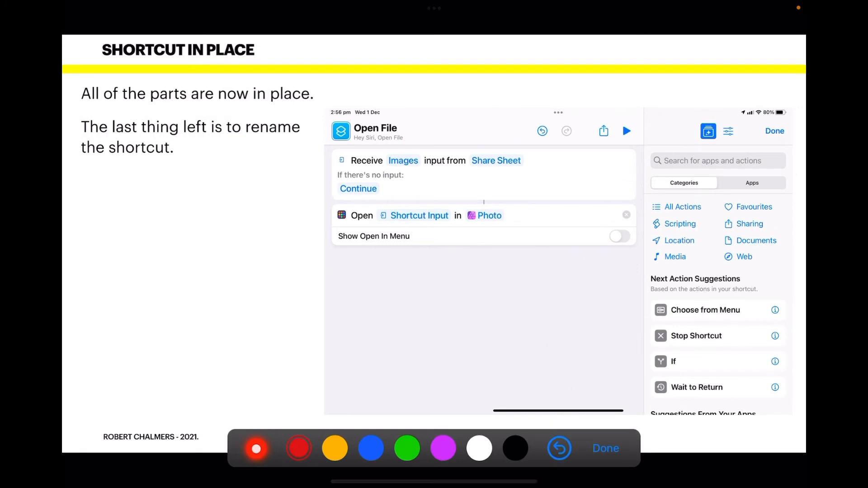
Advance through the slides to 'Done. Magic Happens' showing the motorcycle photo opened.
{"action": "left_click", "coordinate": [605, 448]}
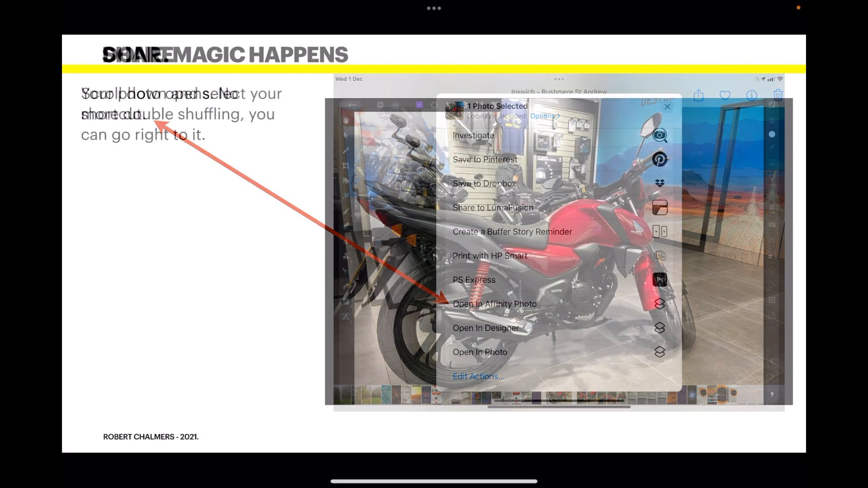
{"action": "left_click", "coordinate": [493, 304]}
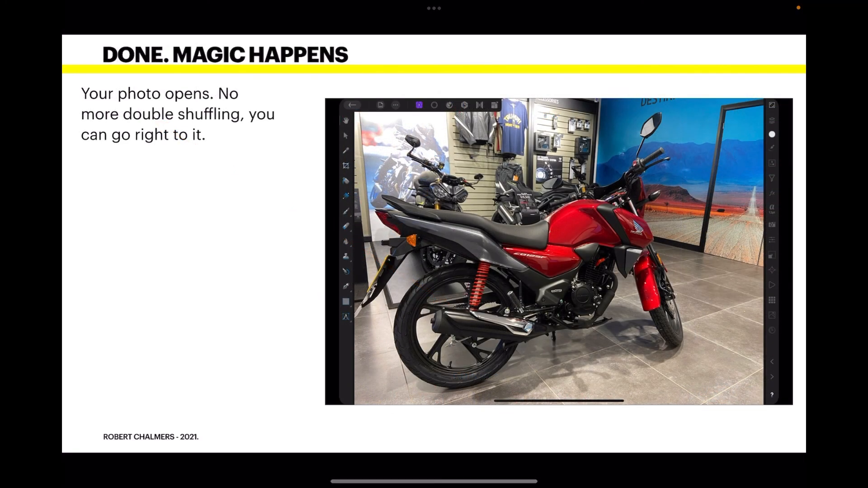